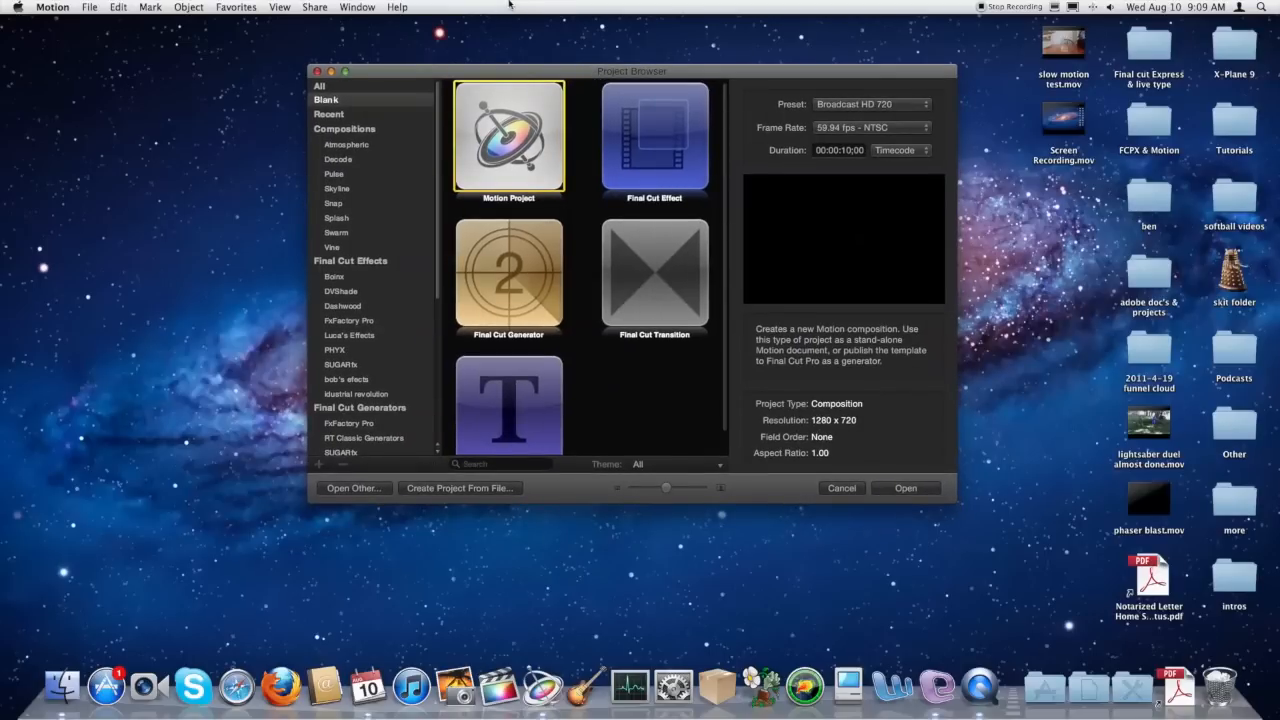
mouse_move(656, 122)
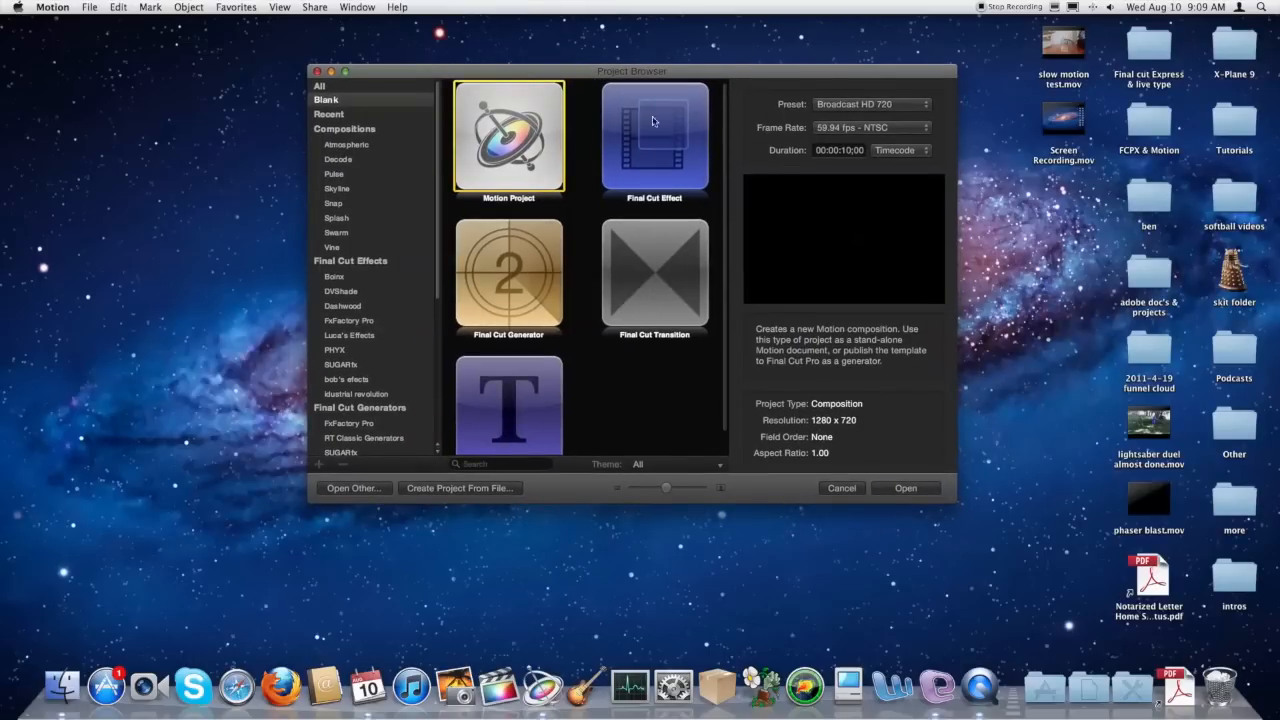
mouse_move(538, 272)
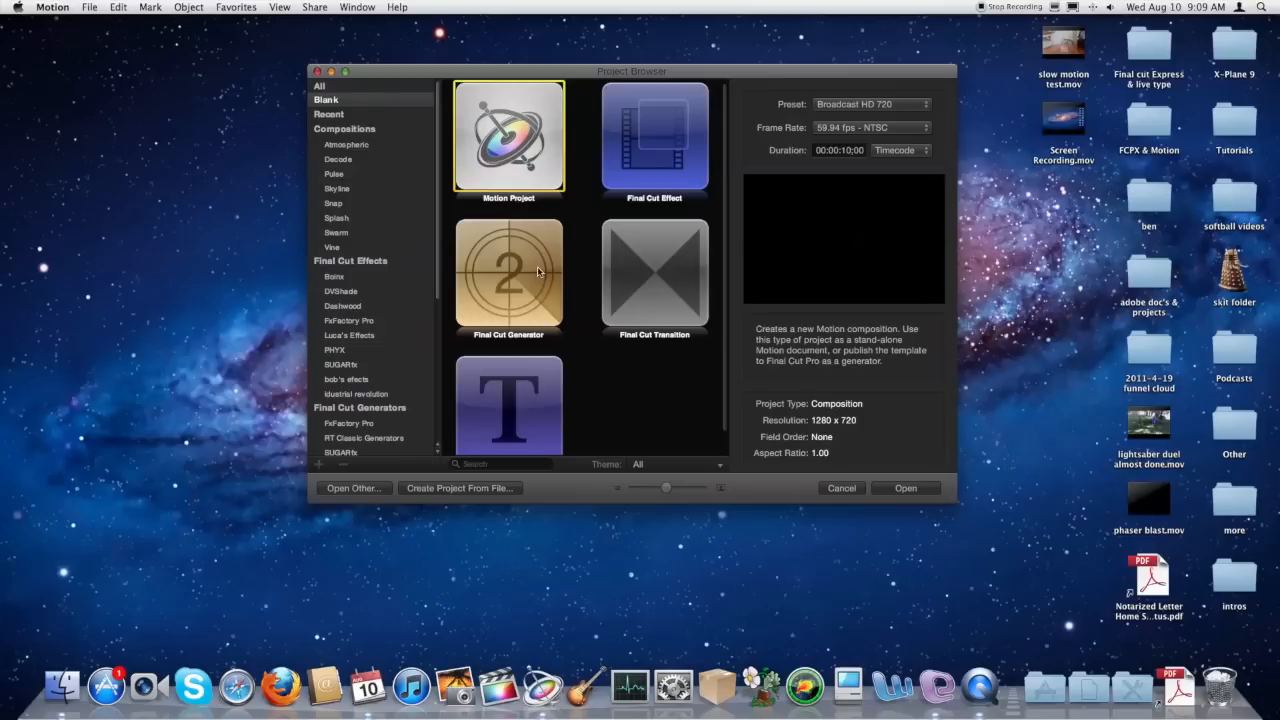
Choose Final Cut Generator as the new project type at Broadcast HD 720.
left_click(508, 276)
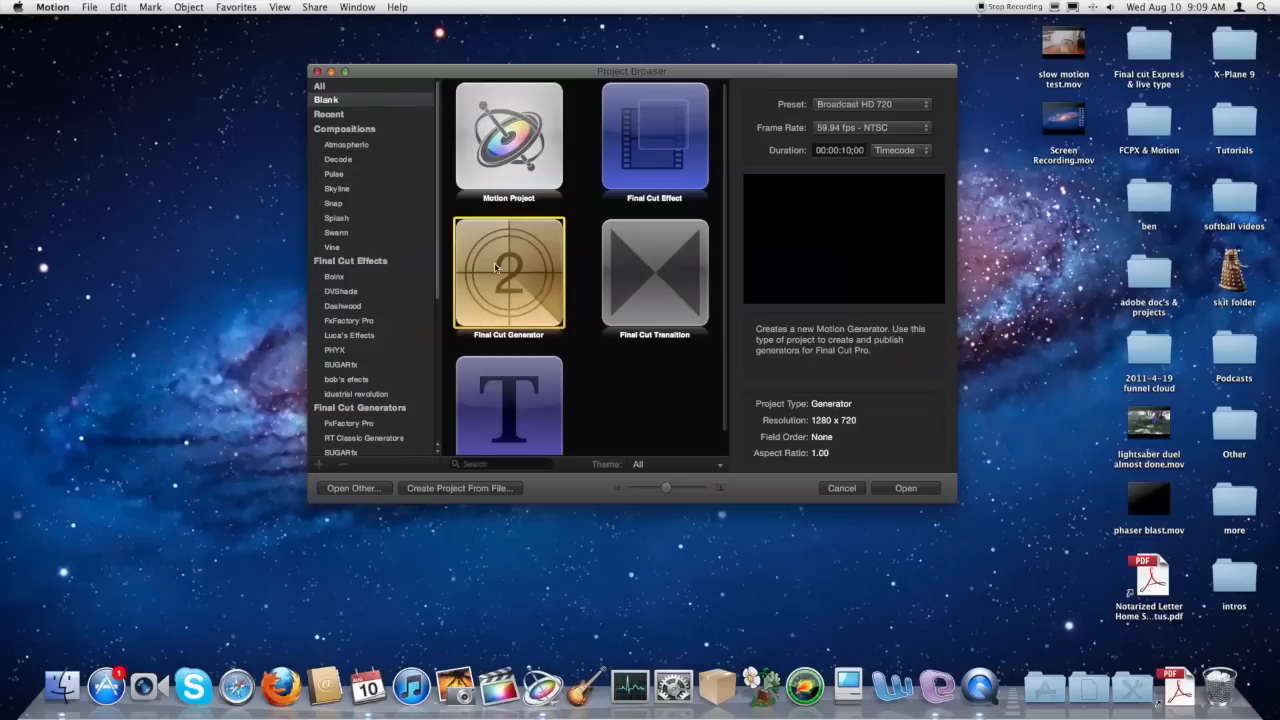
mouse_move(504, 700)
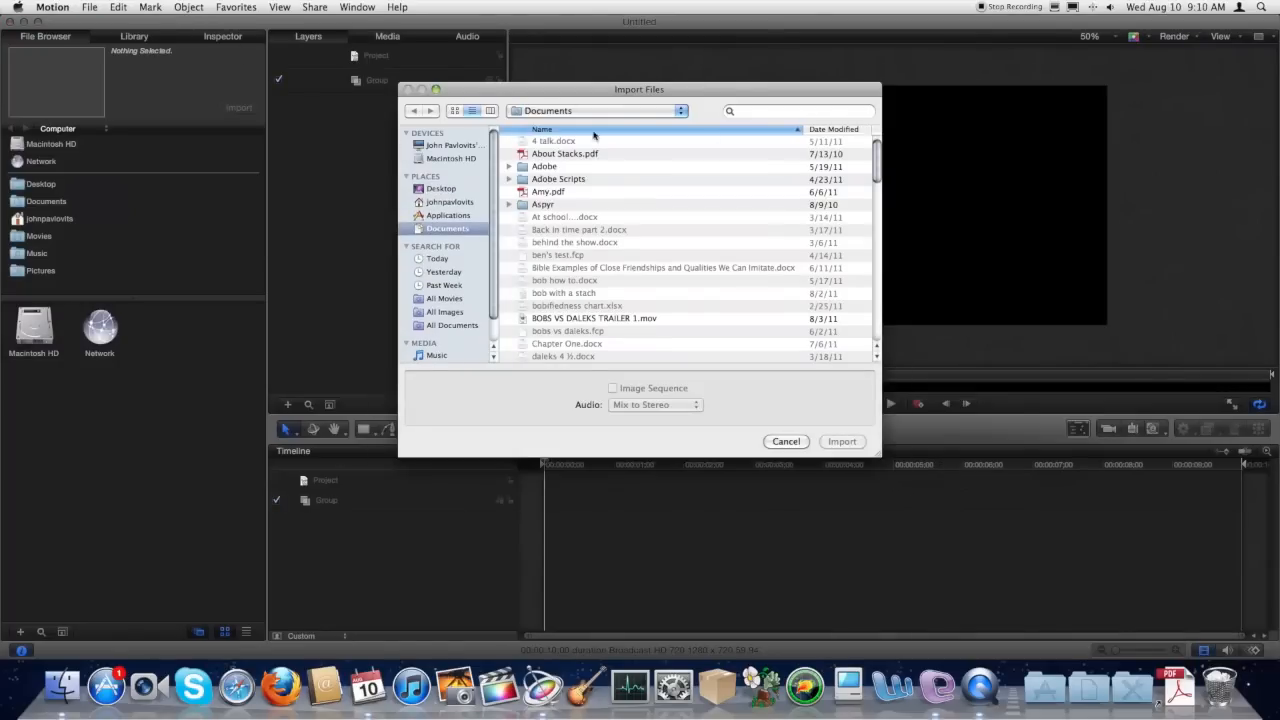
Import the glutenfree4u youtube logo image found by searching 'glutenfree4u logo'.
type("glutenfree4u logo")
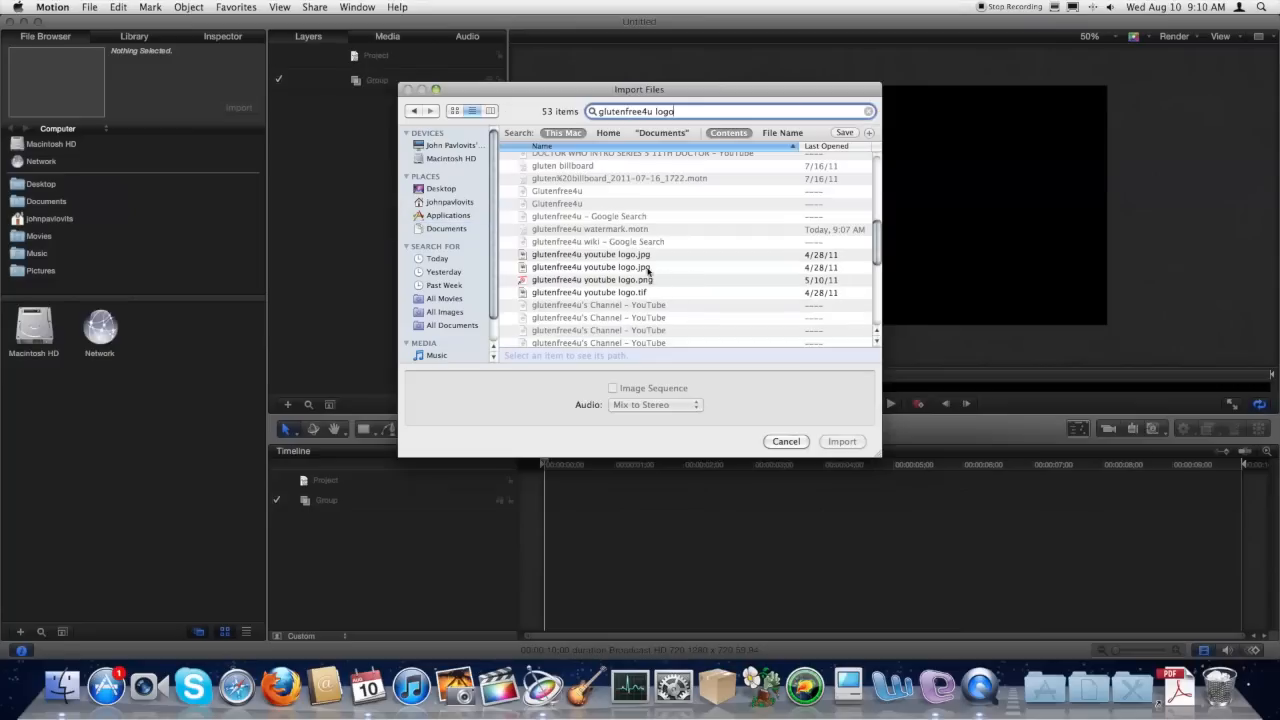
left_click(786, 442)
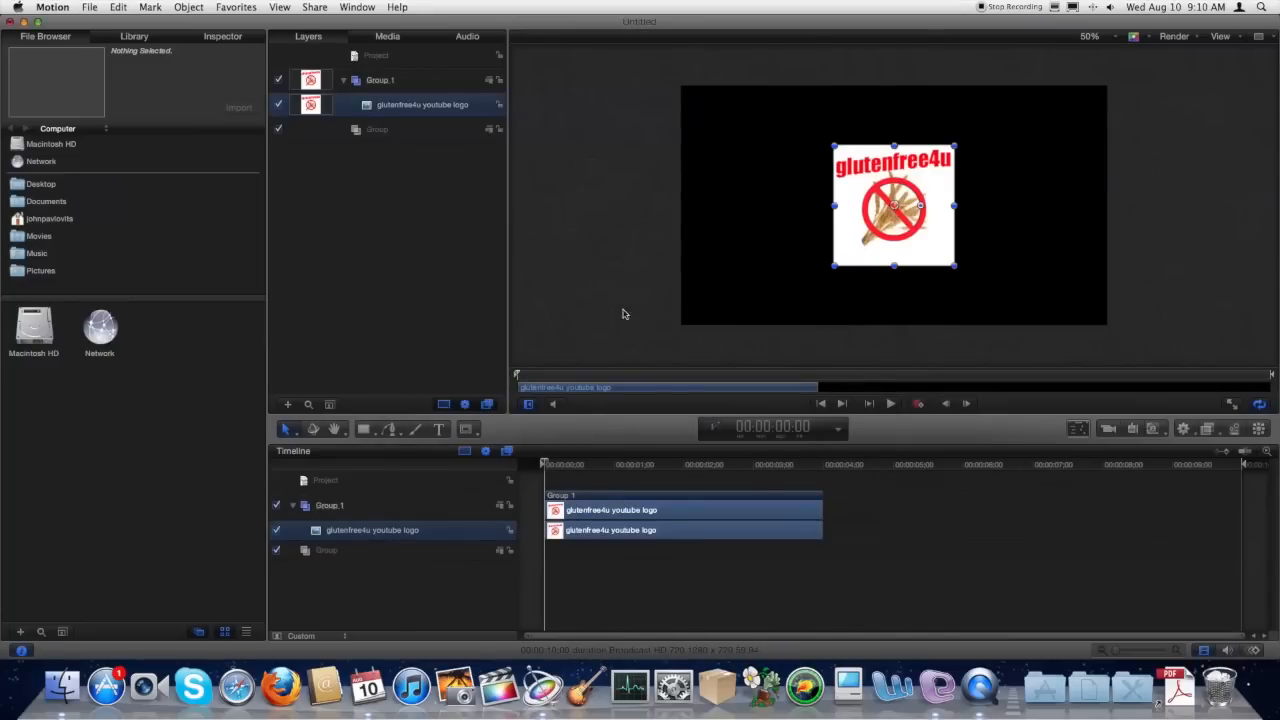
Scale the logo to about half size and move it to the lower-right corner.
left_click_drag(952, 266, 892, 206)
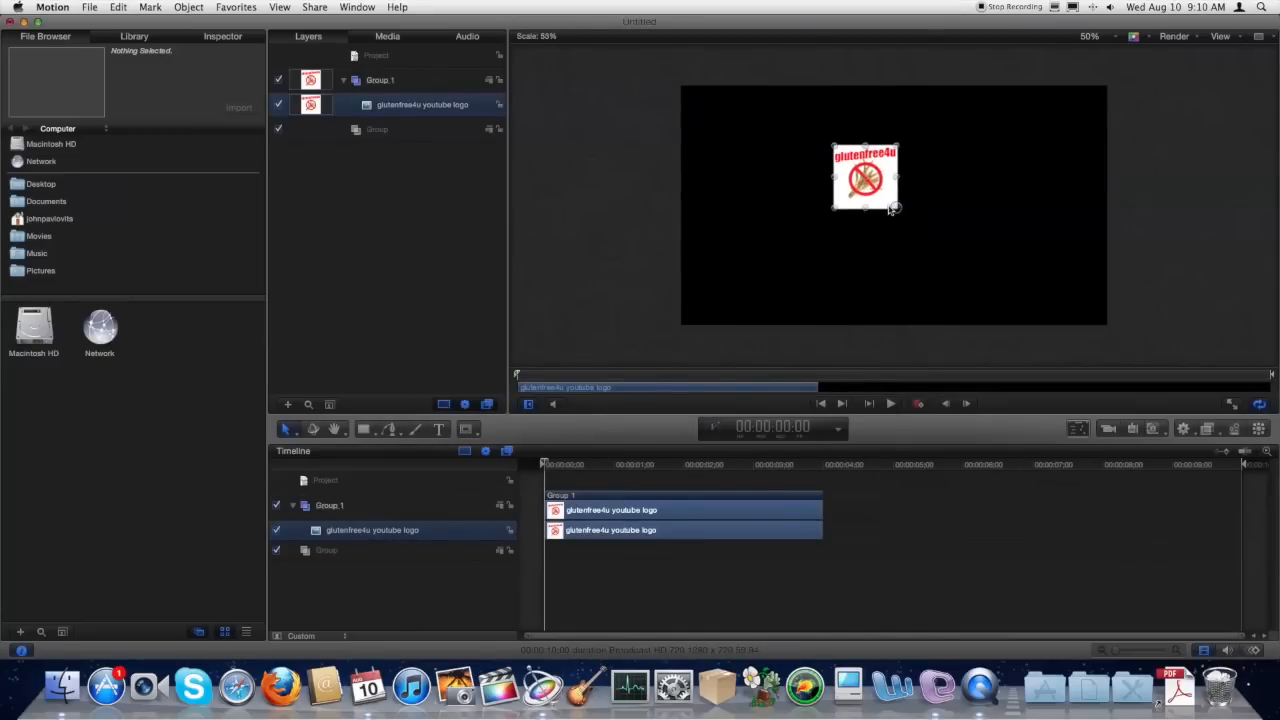
left_click_drag(864, 178, 1038, 270)
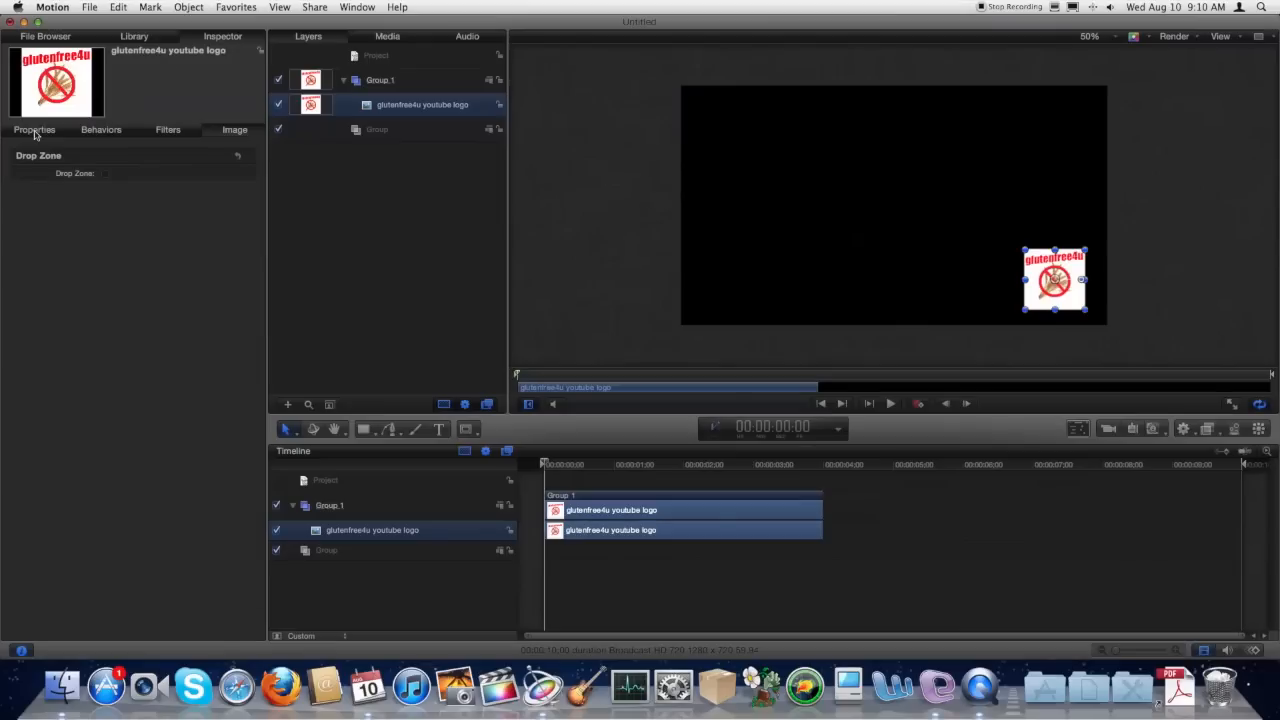
Lower the logo's Blending Opacity to about half for a faded watermark look.
left_click(32, 128)
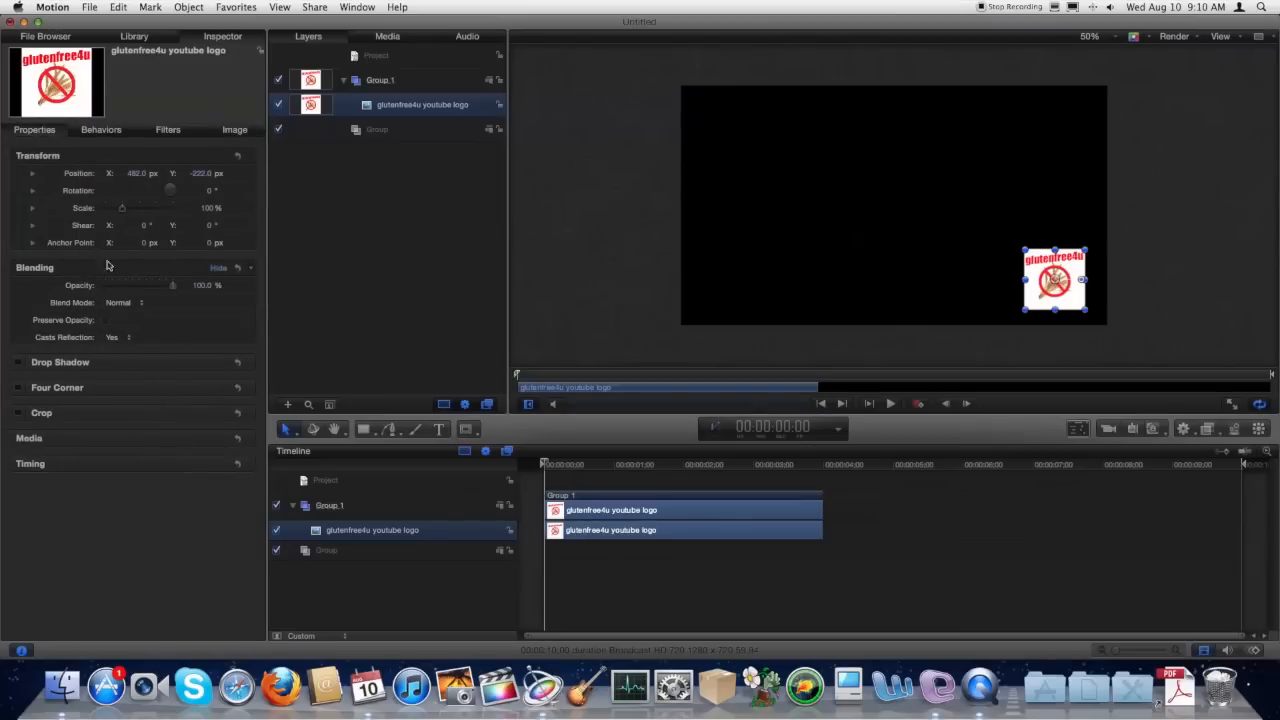
left_click_drag(172, 284, 140, 284)
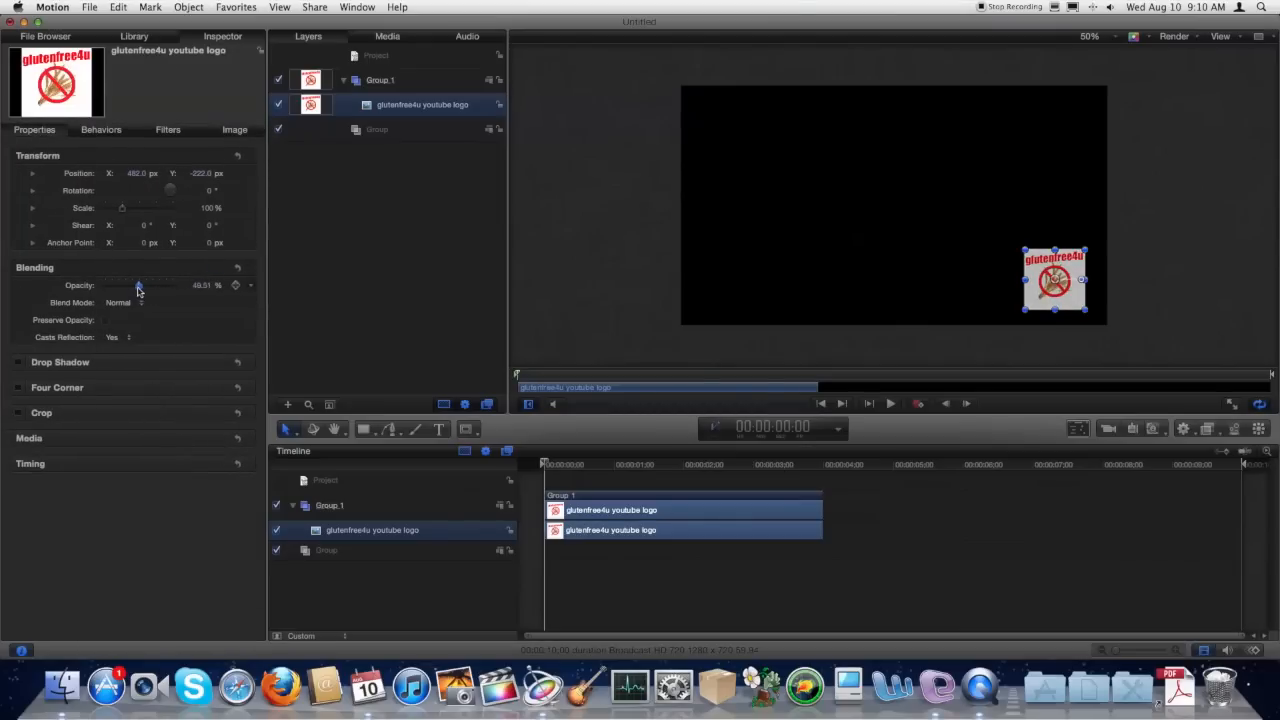
left_click_drag(138, 284, 120, 284)
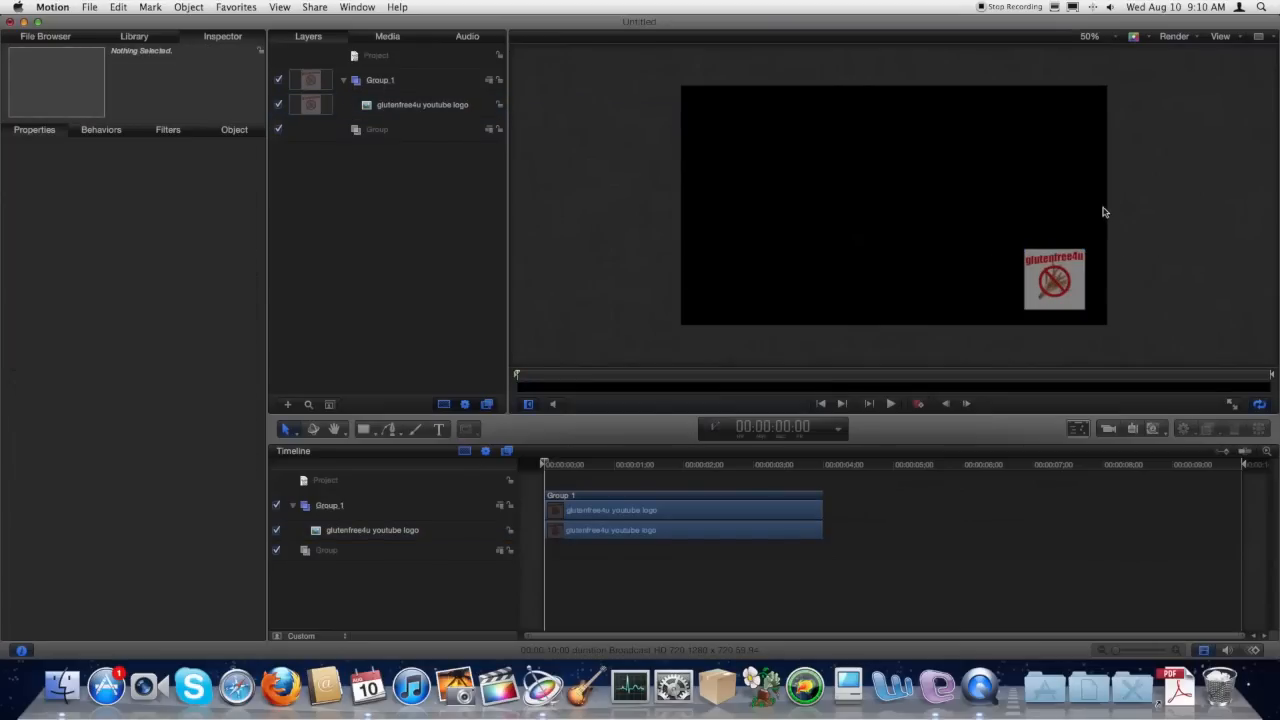
mouse_move(1140, 84)
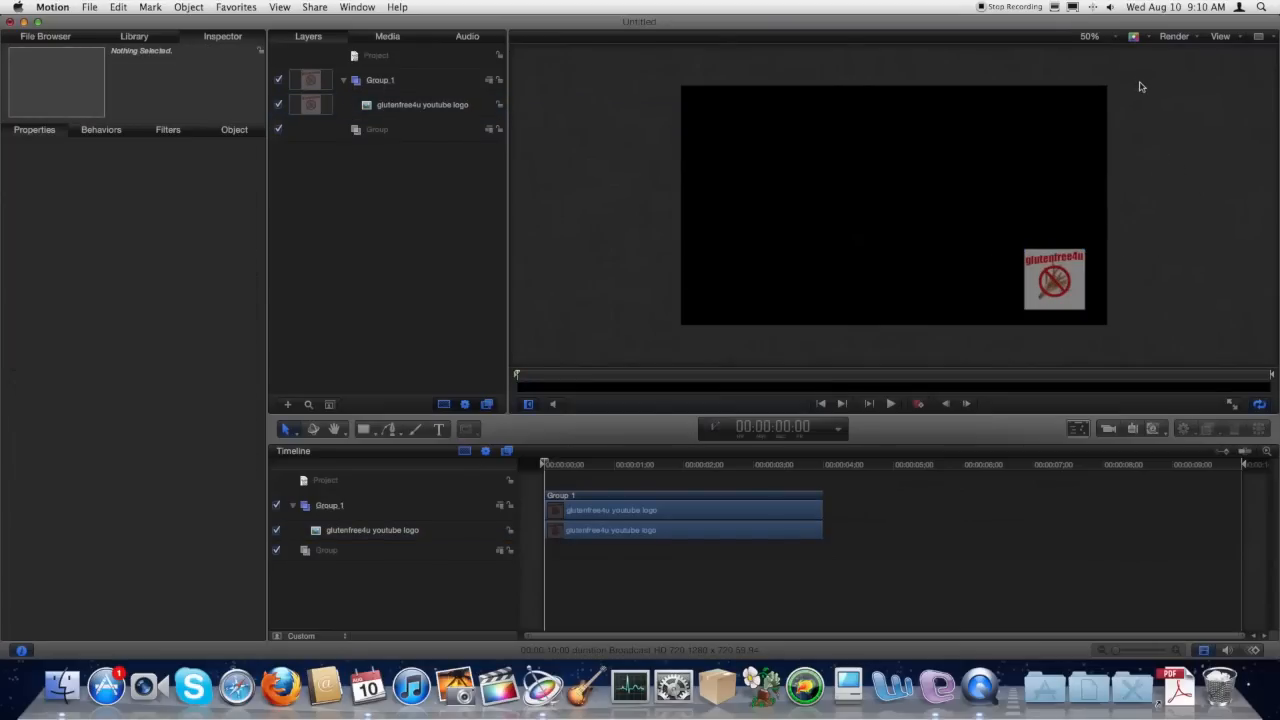
mouse_move(1134, 46)
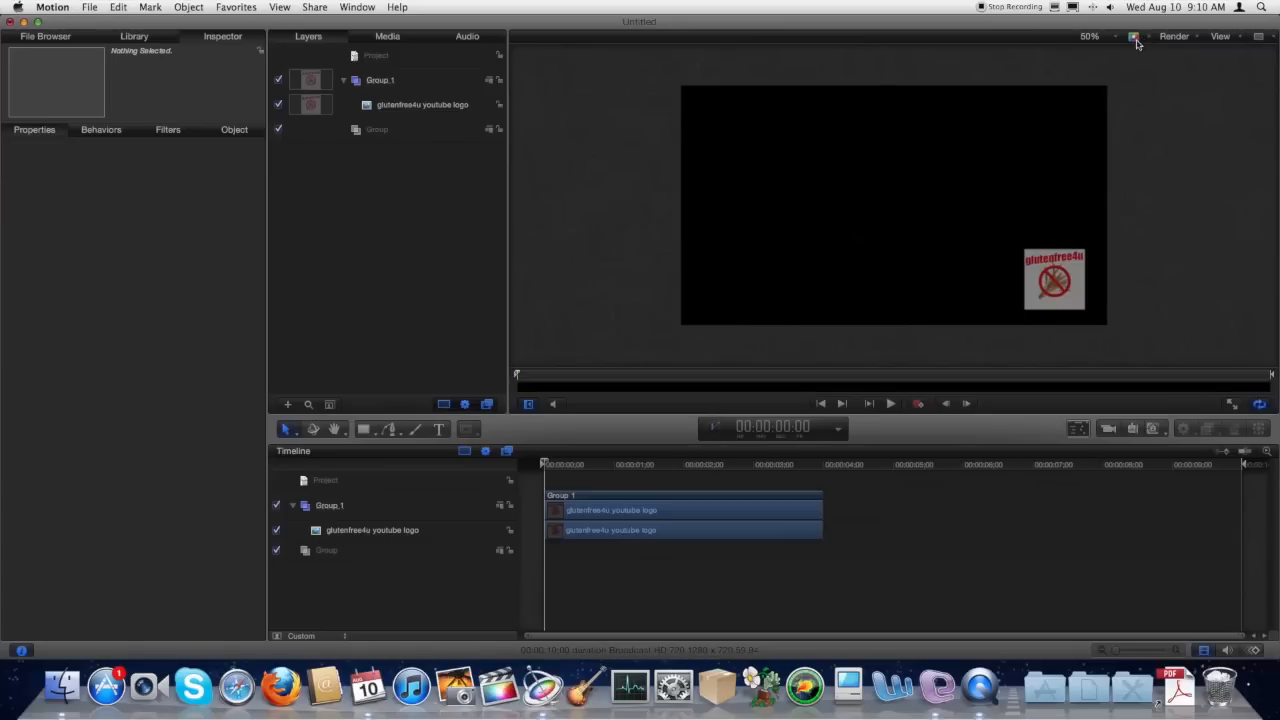
Set the canvas channel display to Transparent behind the faded logo.
left_click(1132, 36)
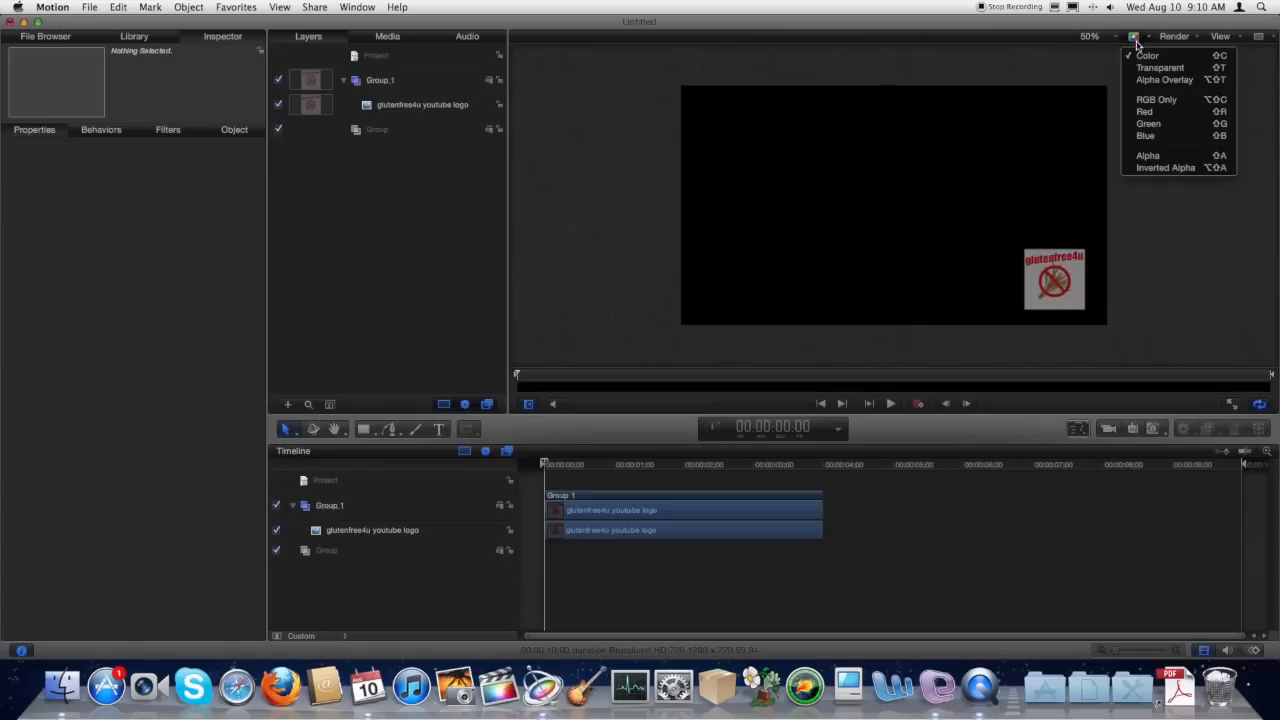
left_click(1152, 68)
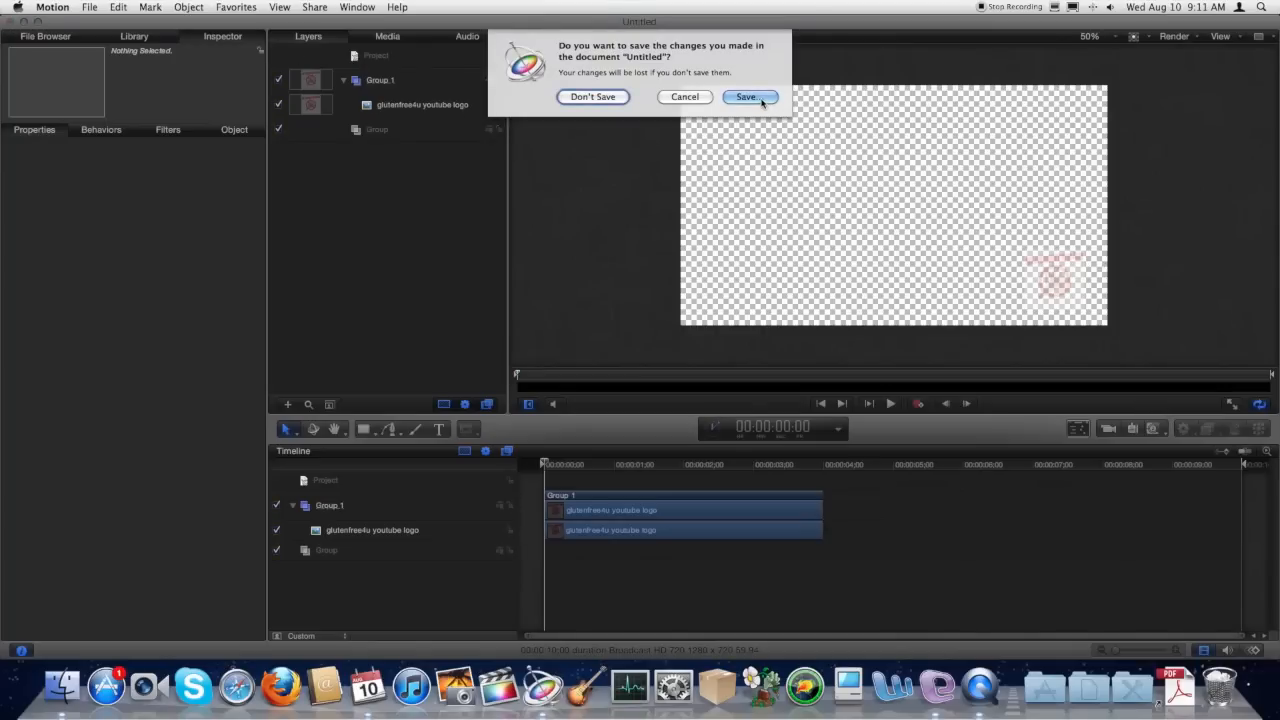
Save the untitled project, publishing it as a Final Cut generator.
left_click(748, 96)
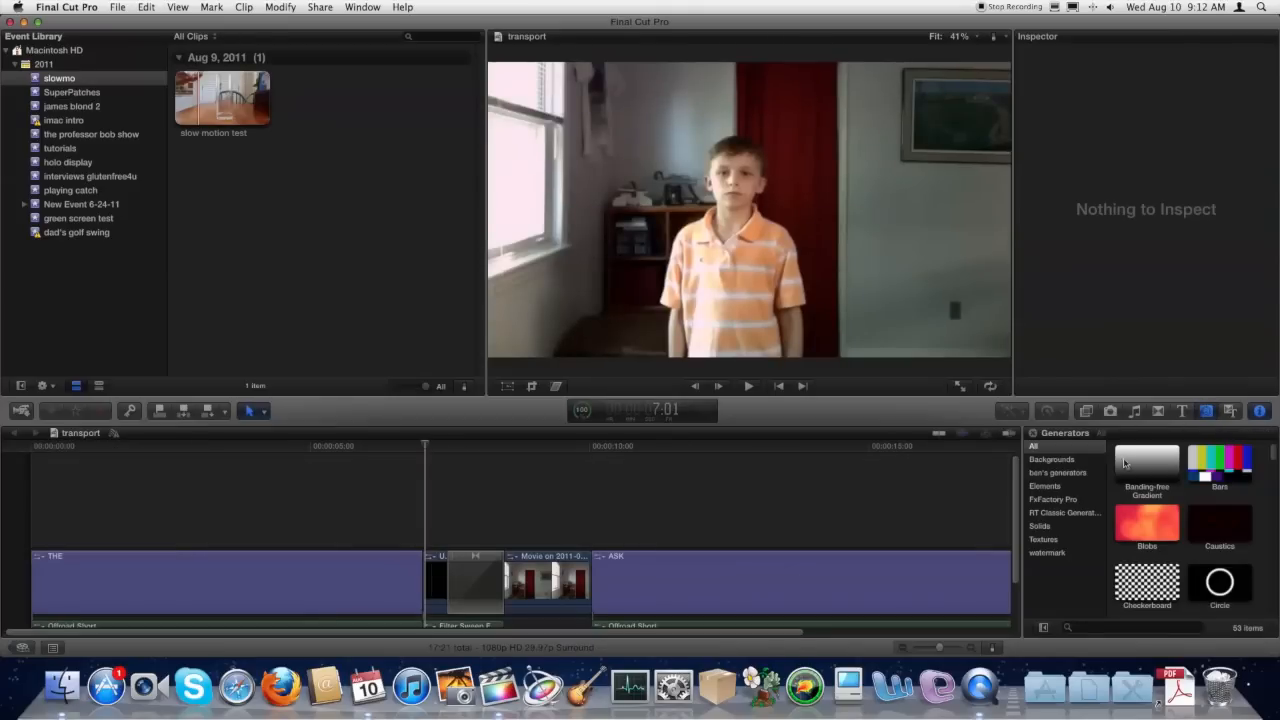
Show the watermark category in the Generators browser.
left_click(1044, 552)
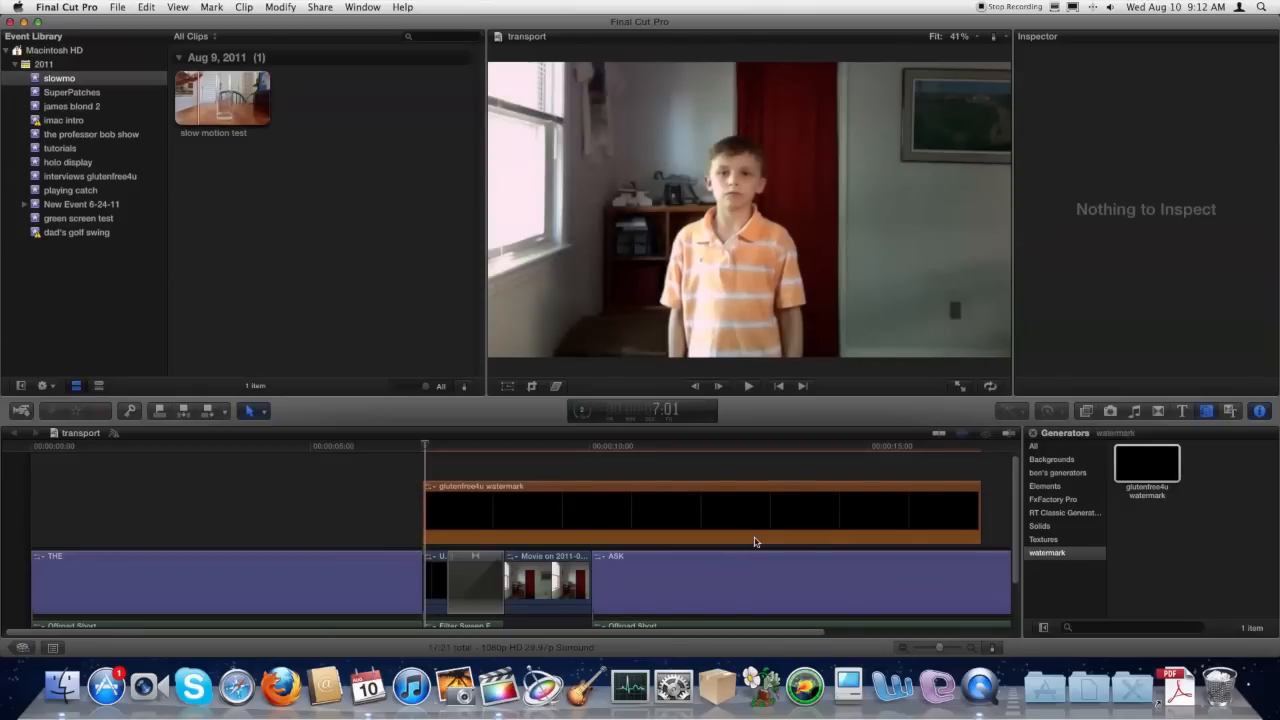
Play the timeline to preview the glutenfree4u watermark over the clip.
left_click(748, 386)
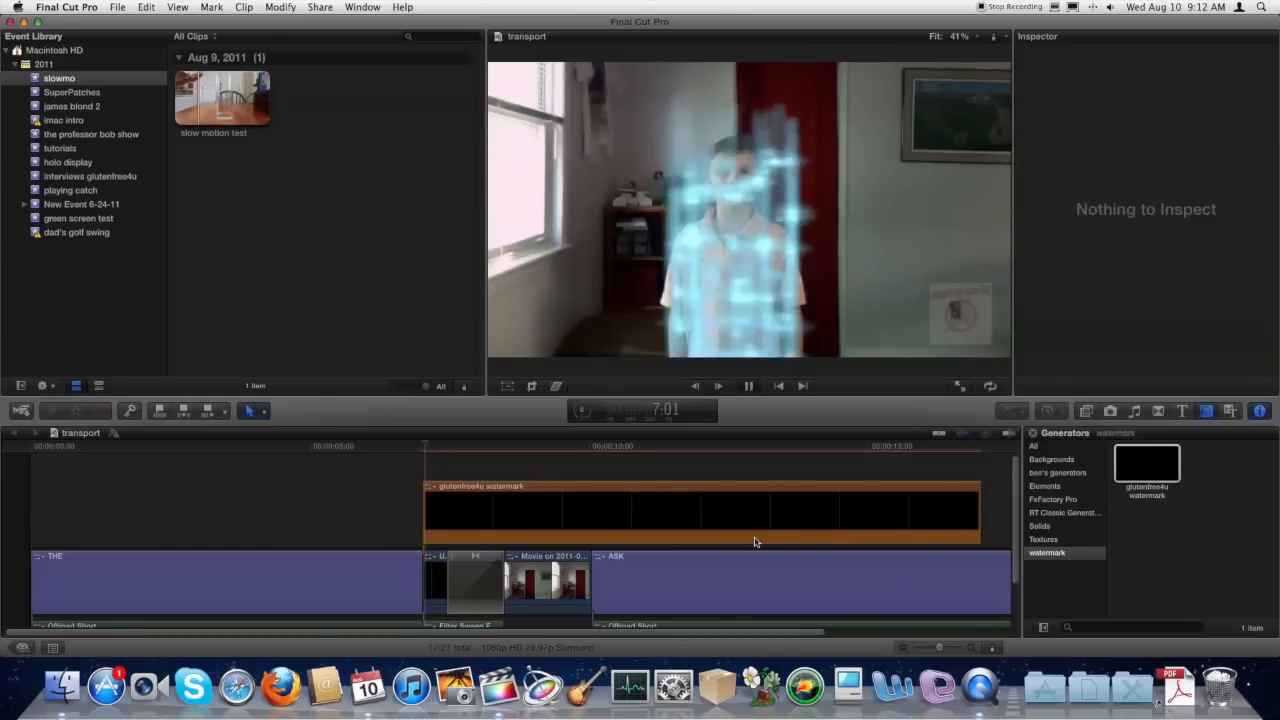